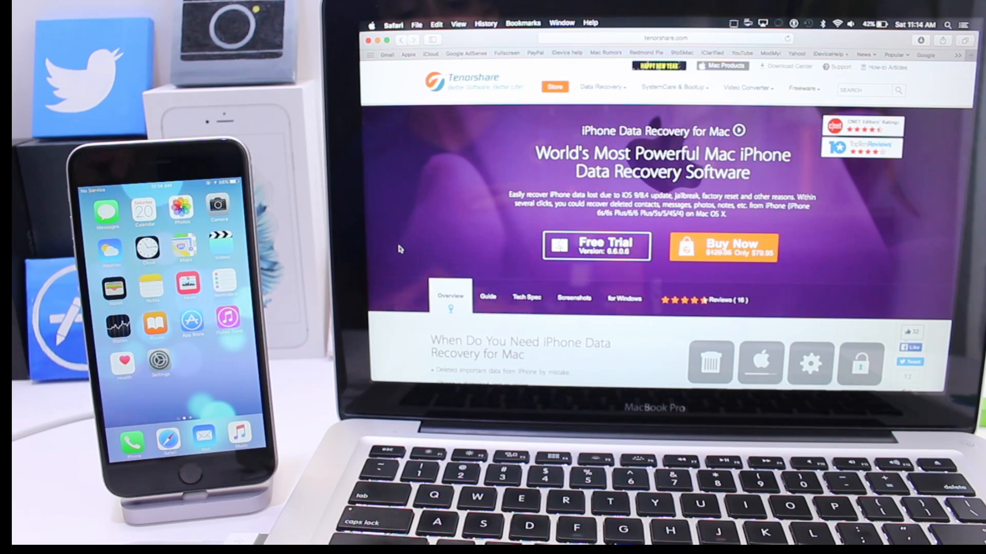
Step: Scroll down the iPhone Data Recovery for Mac page to view its three recovery modes
scroll(down, 3)
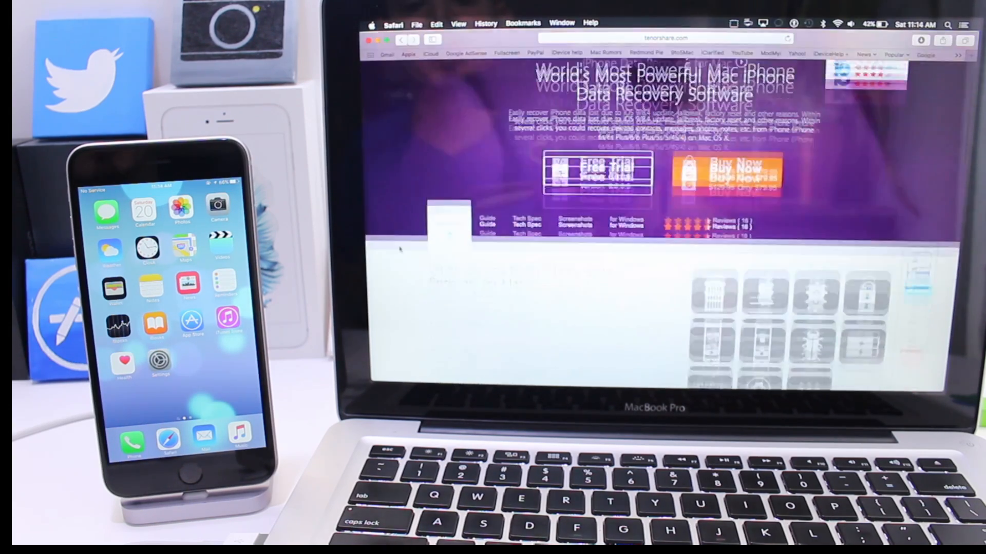
scroll(down, 3)
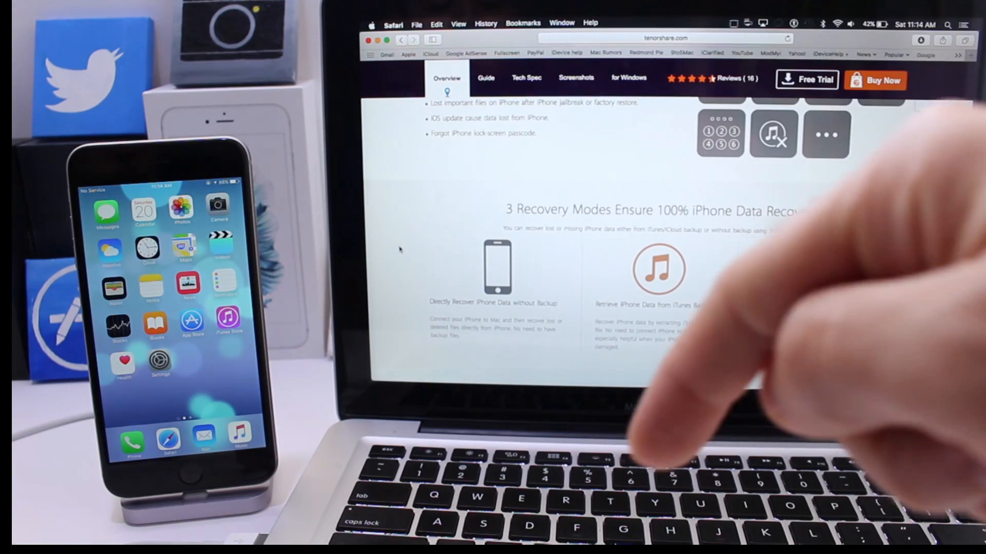
scroll(down, 3)
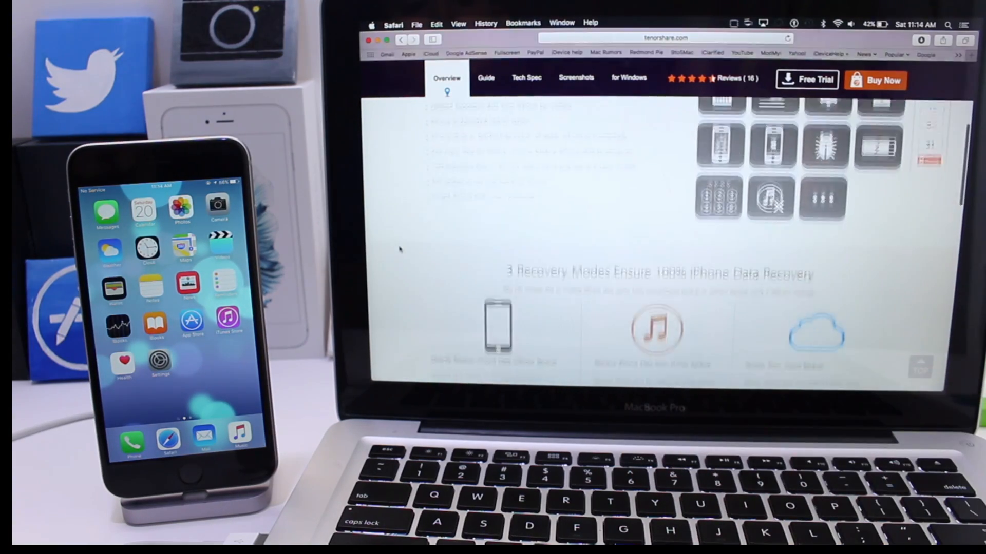
scroll(down, 3)
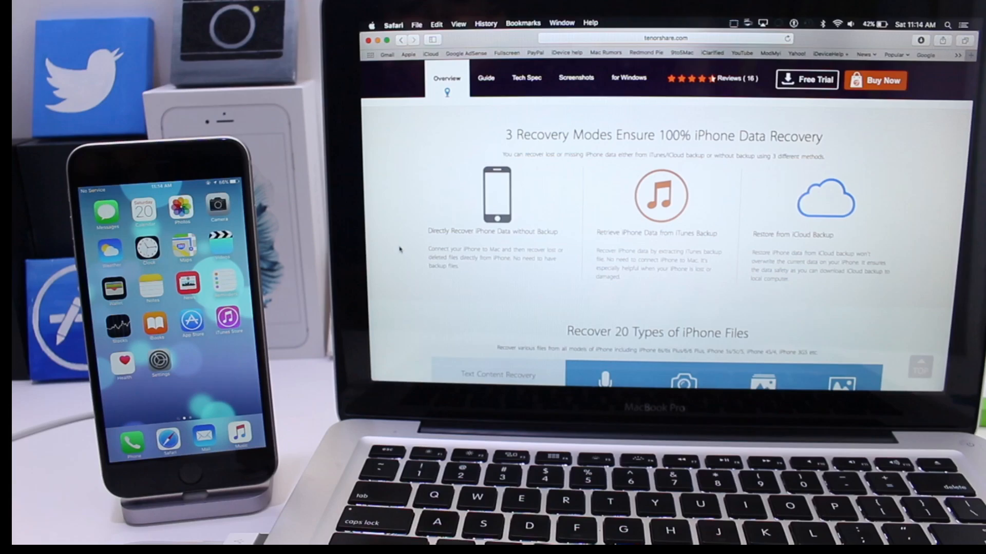
scroll(up, 3)
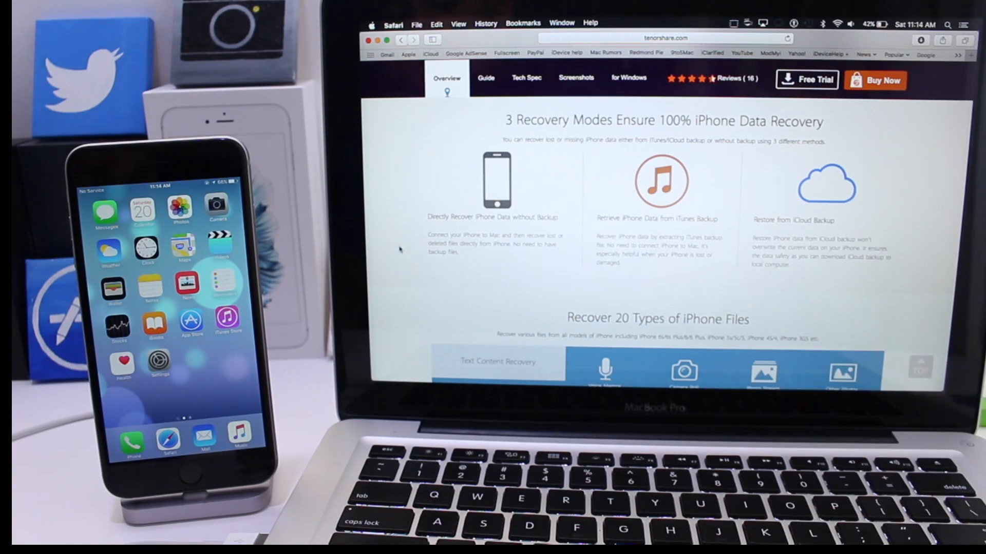
scroll(down, 3)
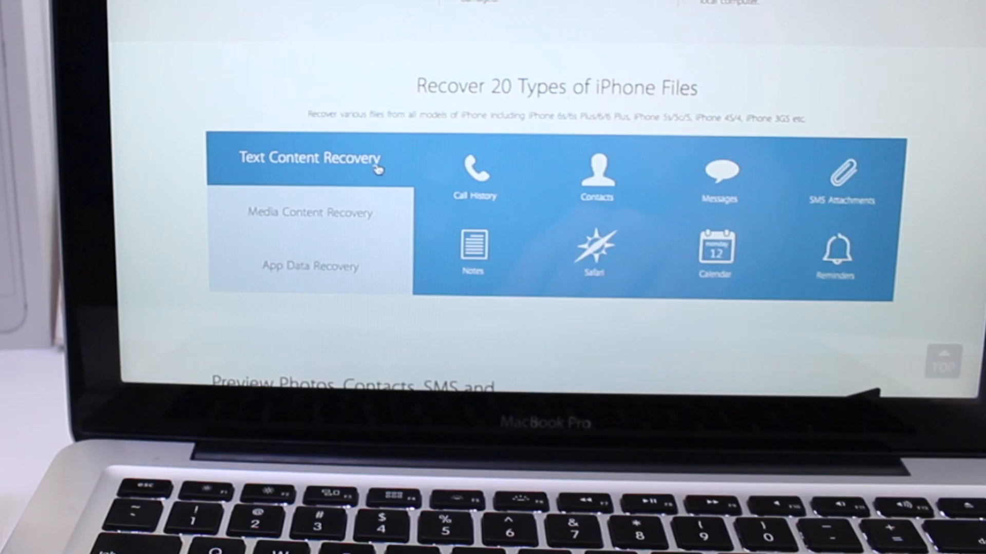
Step: Show the recoverable Text and Media file types, then scroll further down the page
click(309, 212)
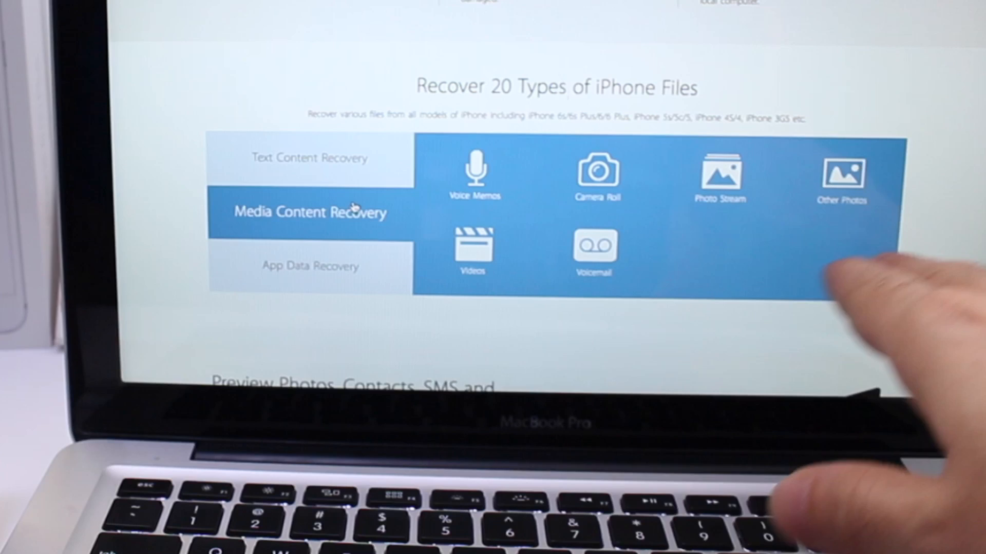
click(311, 265)
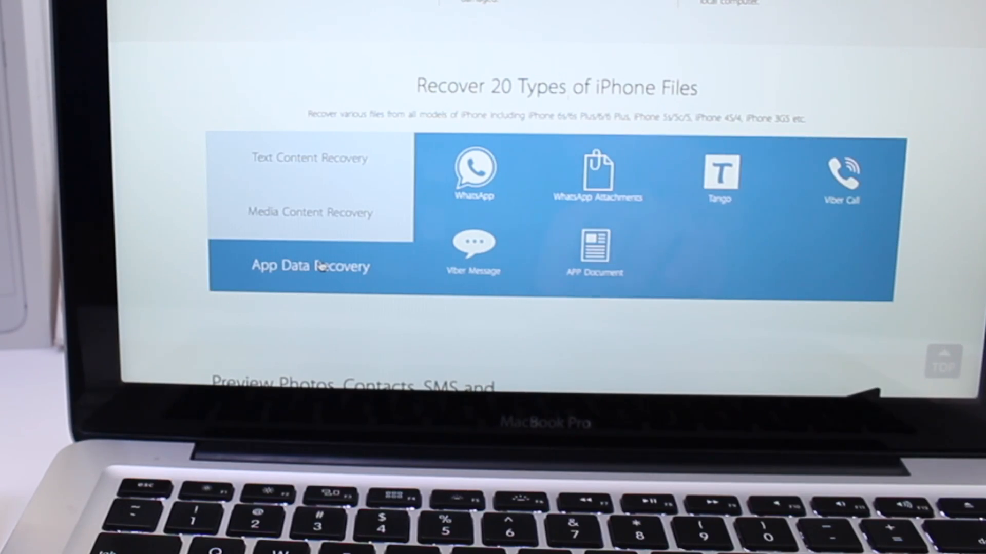
scroll(down, 3)
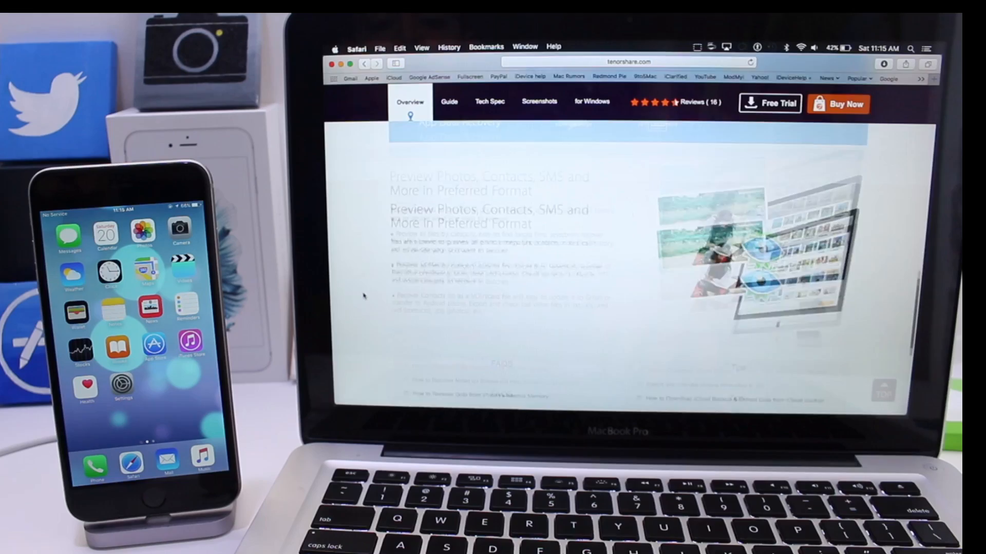
scroll(down, 3)
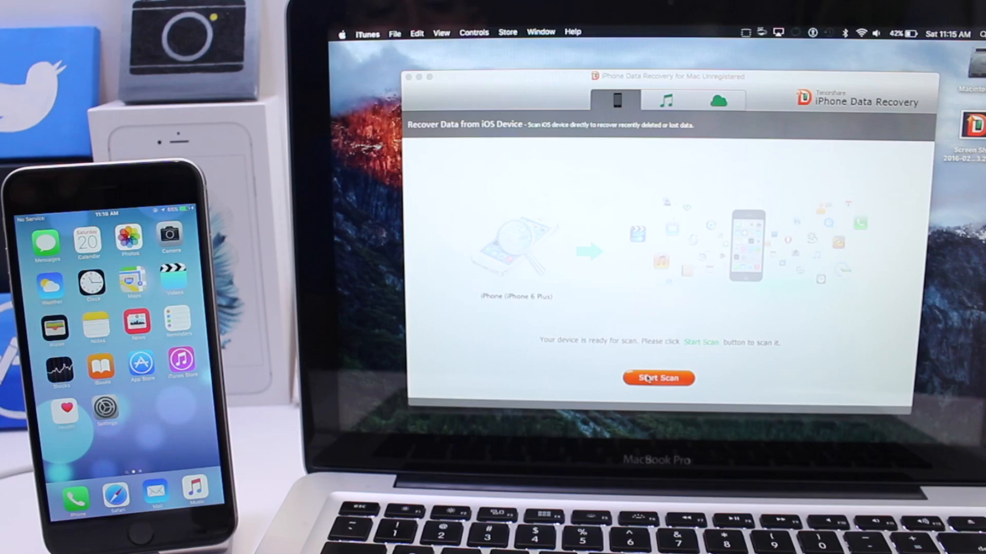
Step: Start scanning the connected iPhone 6 Plus and wait for the scan to complete
click(658, 378)
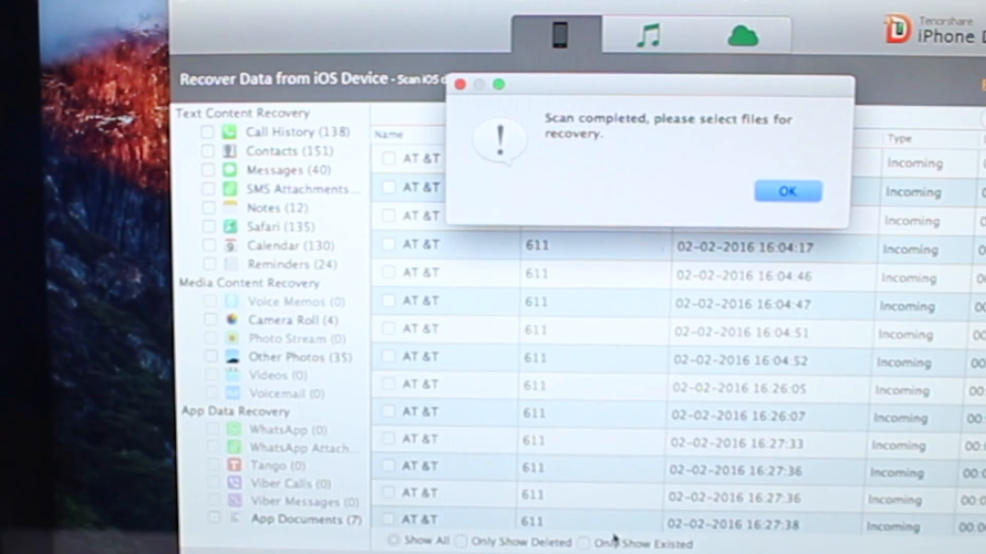
Step: View the four Camera Roll photos and try Recover, dismissing the 'choose items' warning
click(787, 191)
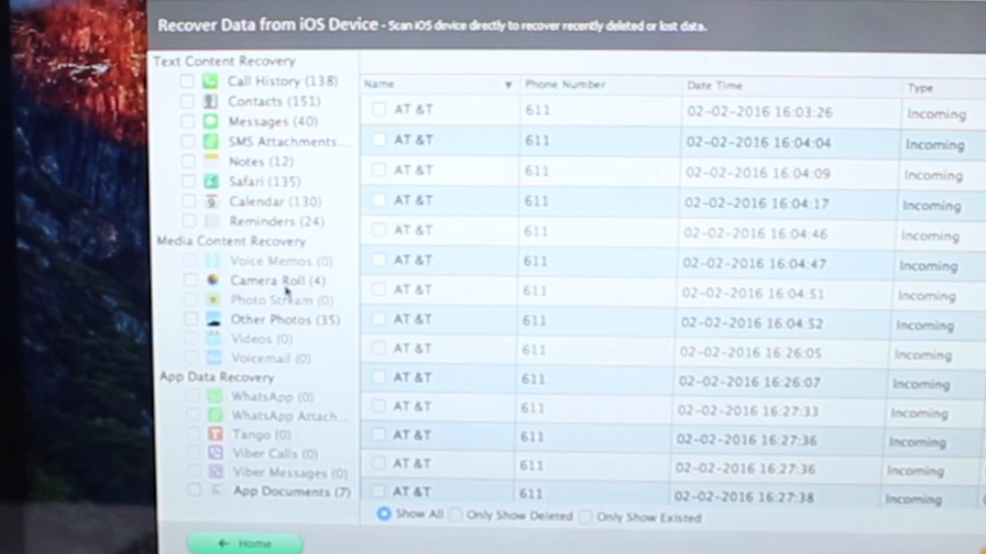
click(270, 281)
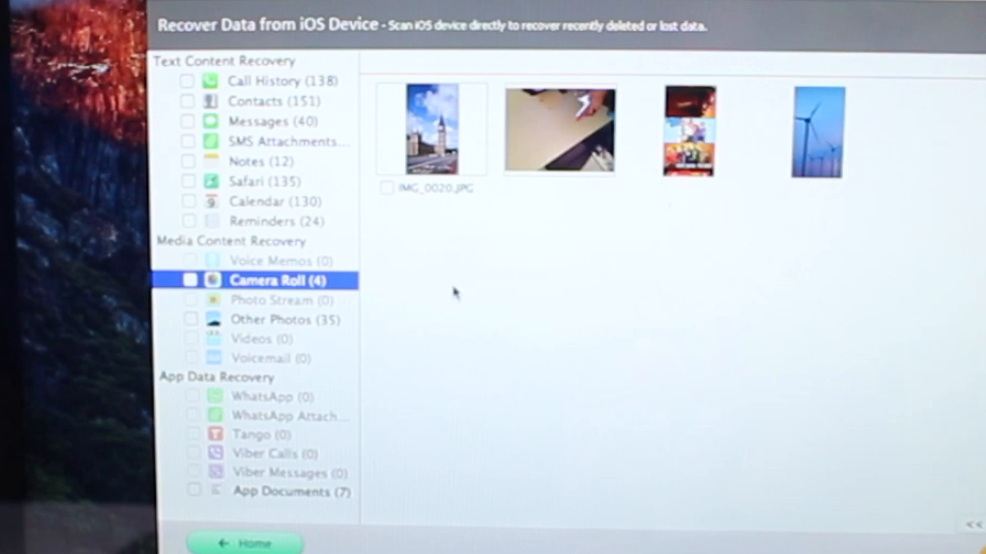
mouse_move(264, 129)
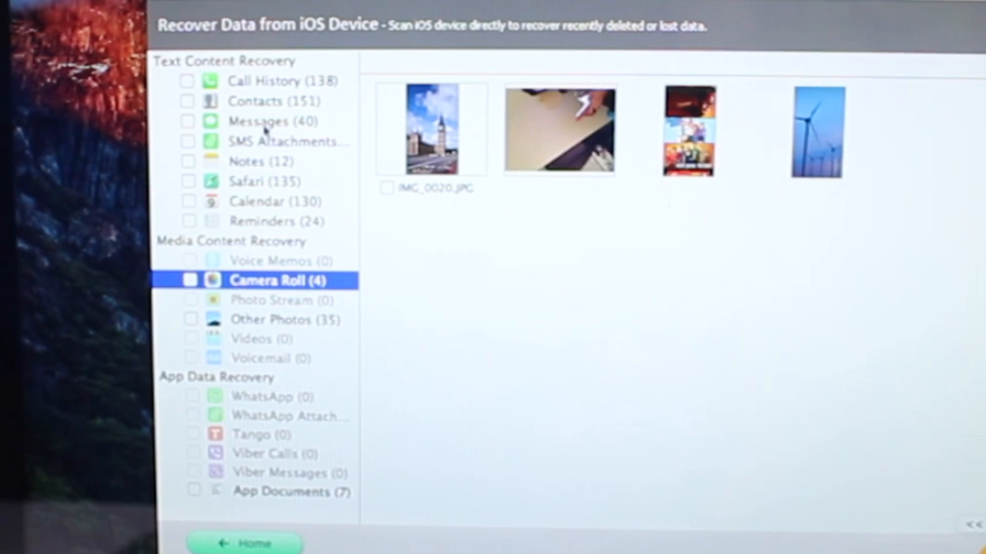
mouse_move(260, 121)
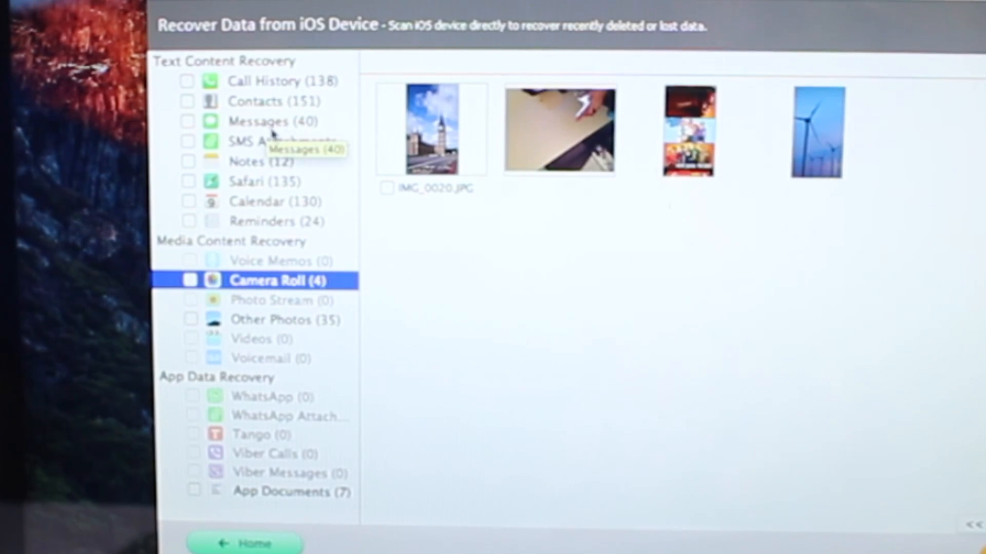
mouse_move(256, 392)
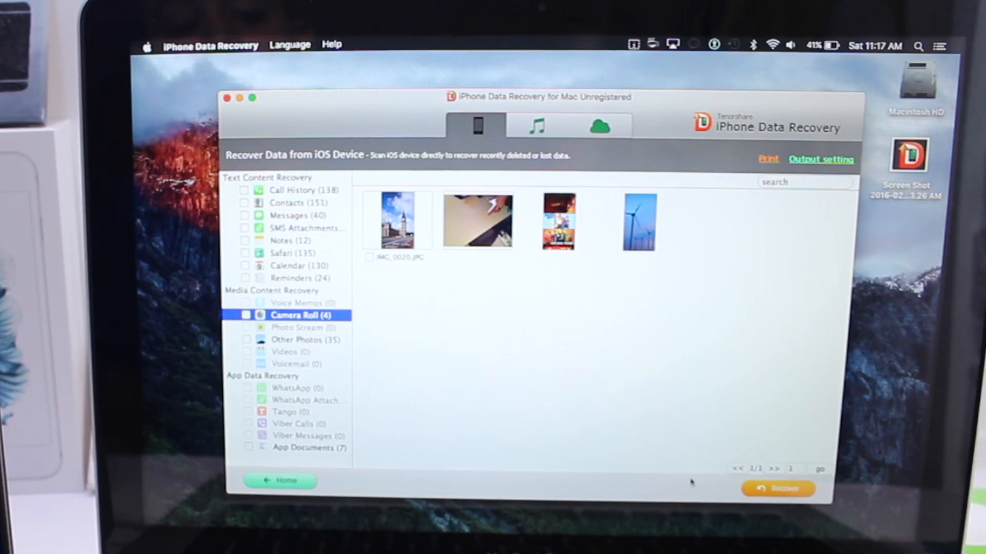
click(779, 490)
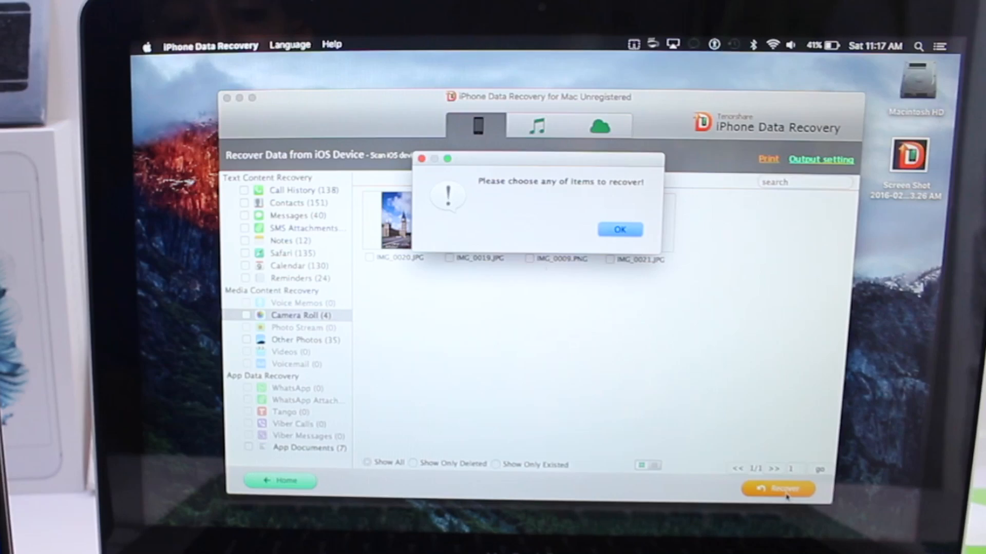
click(619, 229)
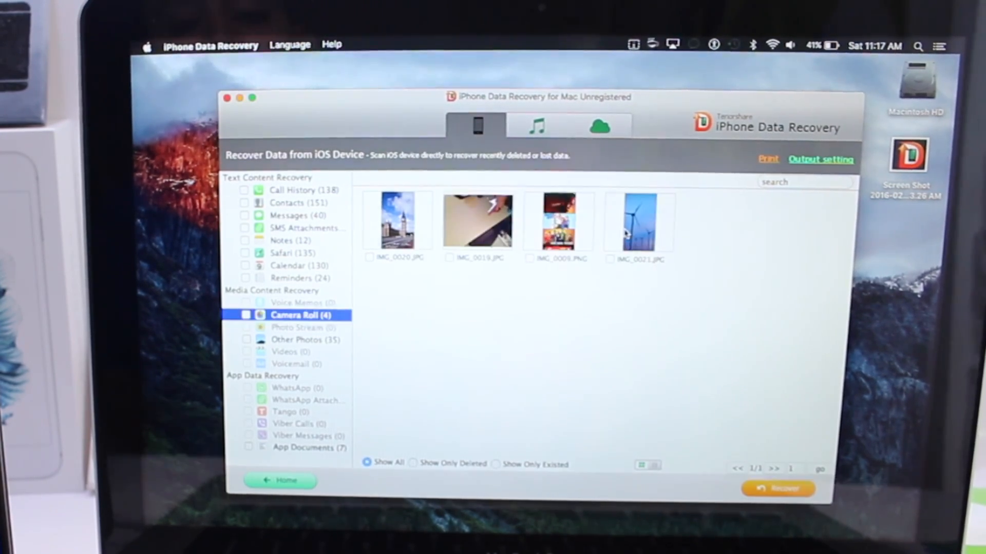
click(535, 126)
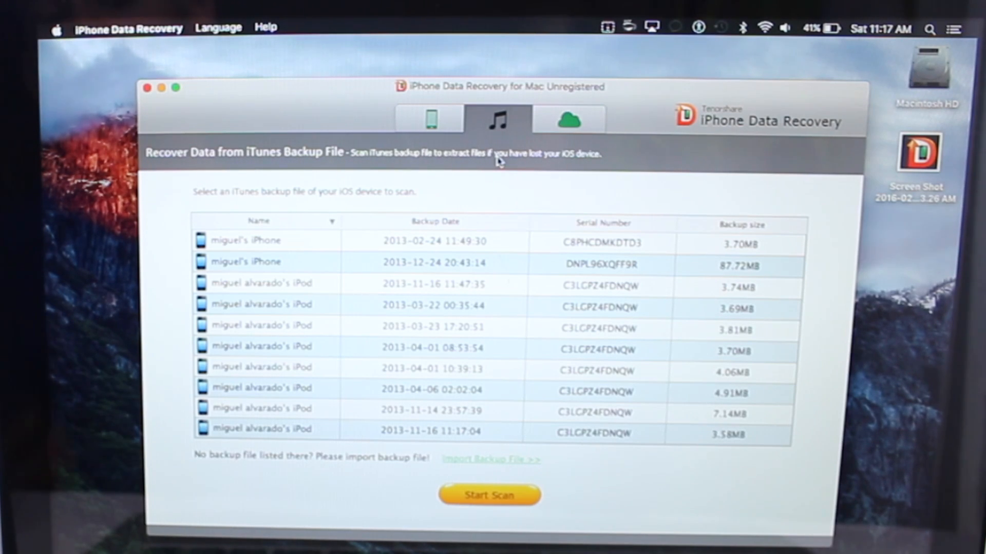
mouse_move(456, 283)
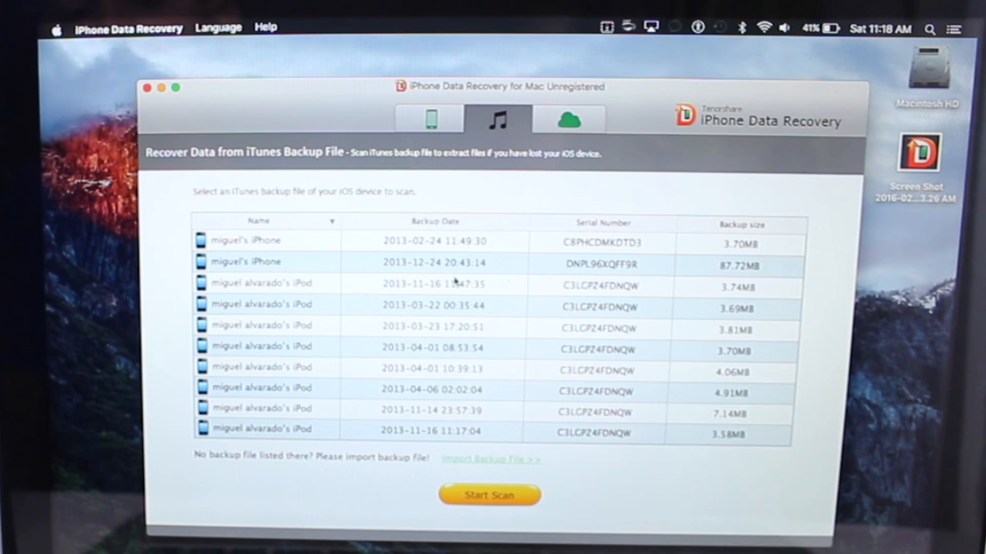
mouse_move(400, 270)
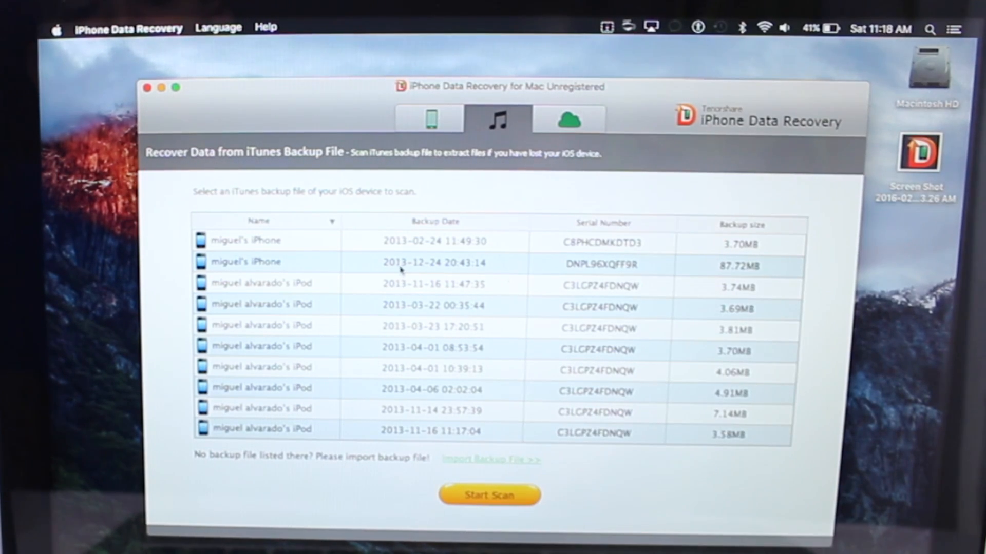
mouse_move(434, 377)
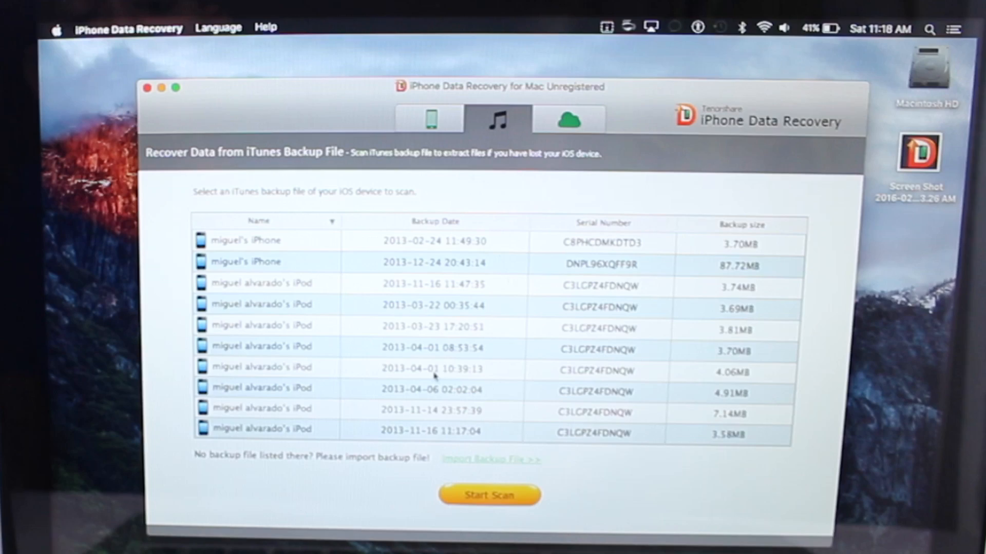
Step: Scroll through the iTunes backup list showing iPod and iPhone backups from 2013–2015
scroll(down, 3)
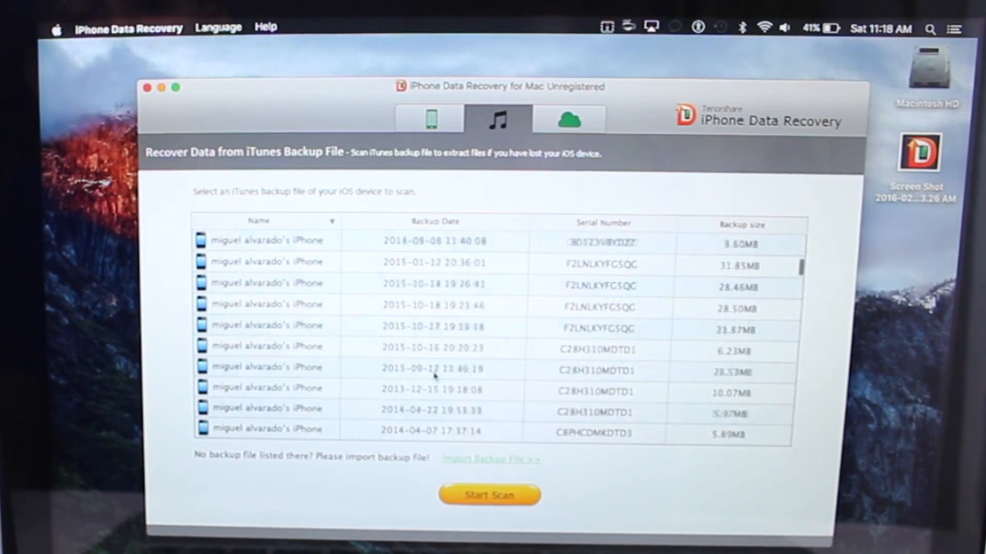
scroll(down, 3)
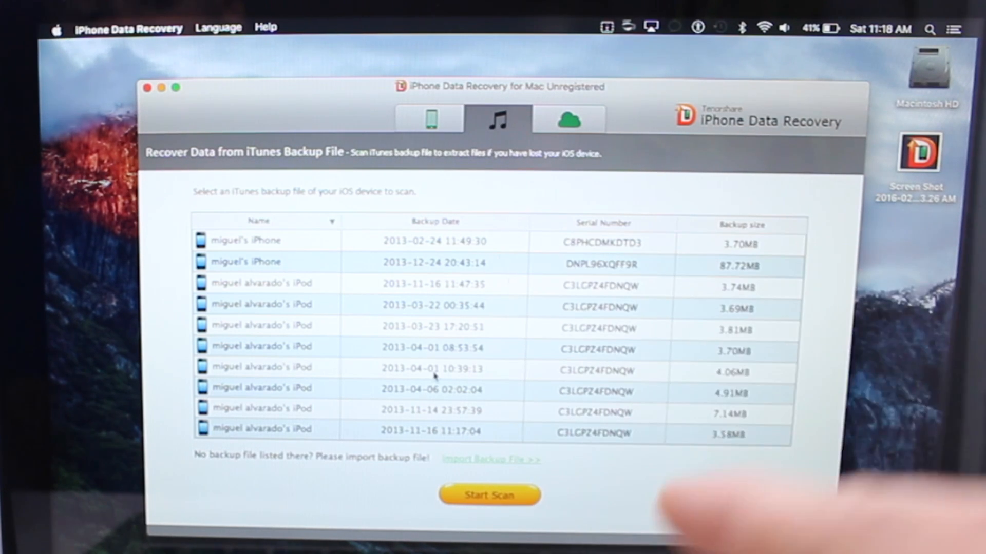
mouse_move(717, 277)
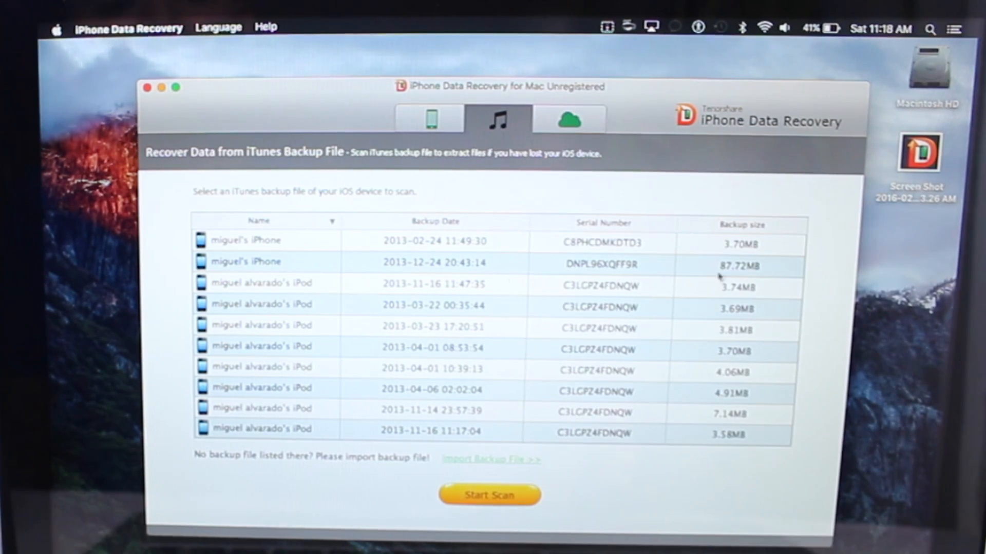
scroll(down, 3)
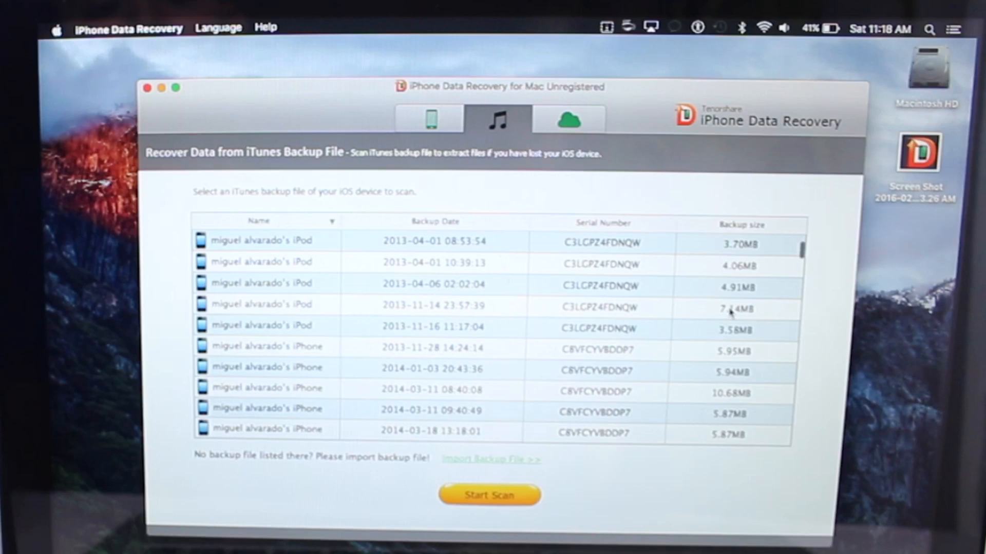
scroll(up, 3)
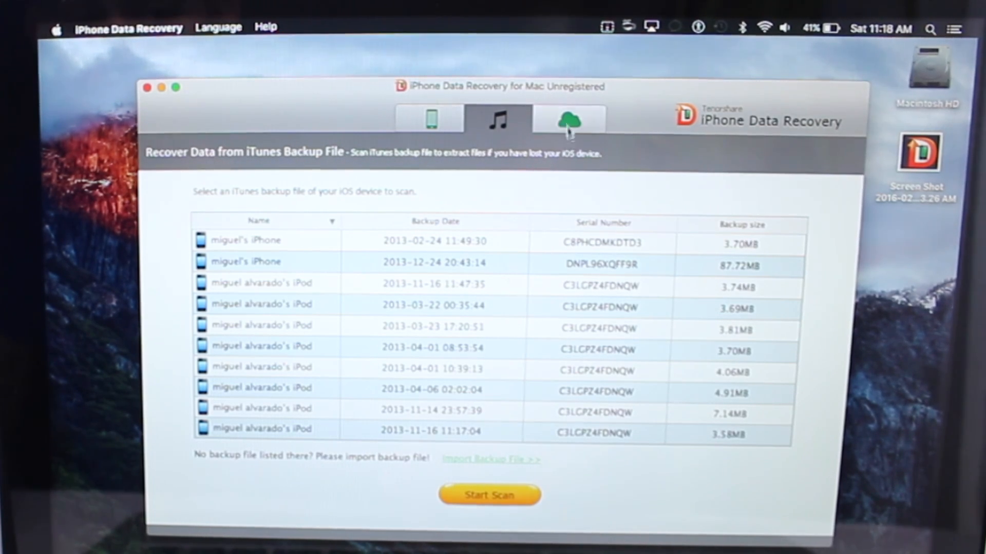
Step: Show the iCloud backup sign-in form, then return to the iOS Device tab
click(568, 119)
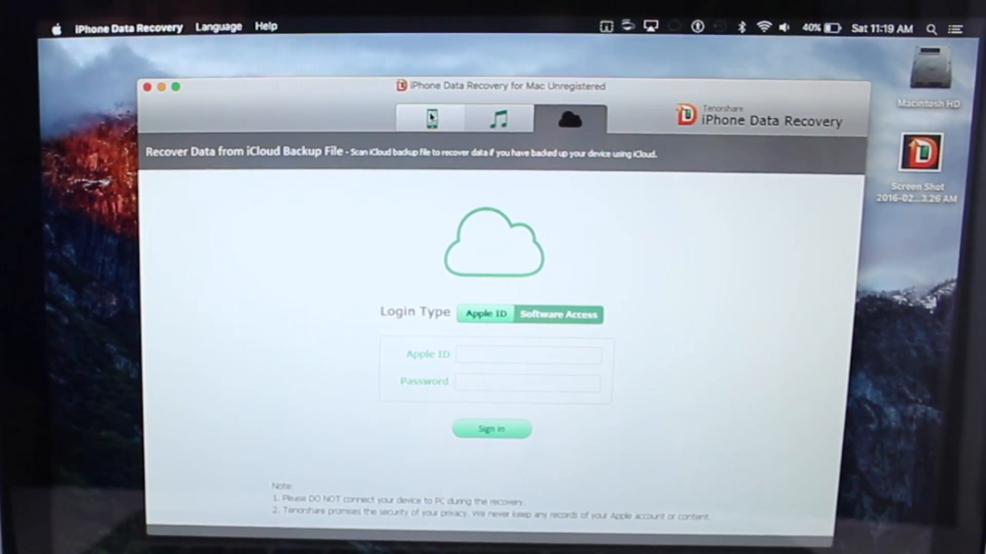
click(430, 118)
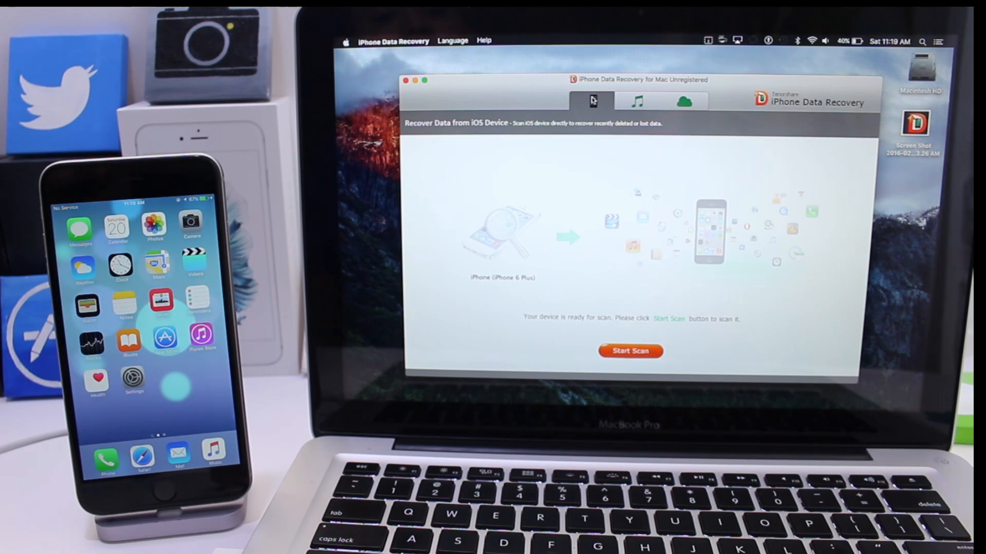
mouse_move(500, 110)
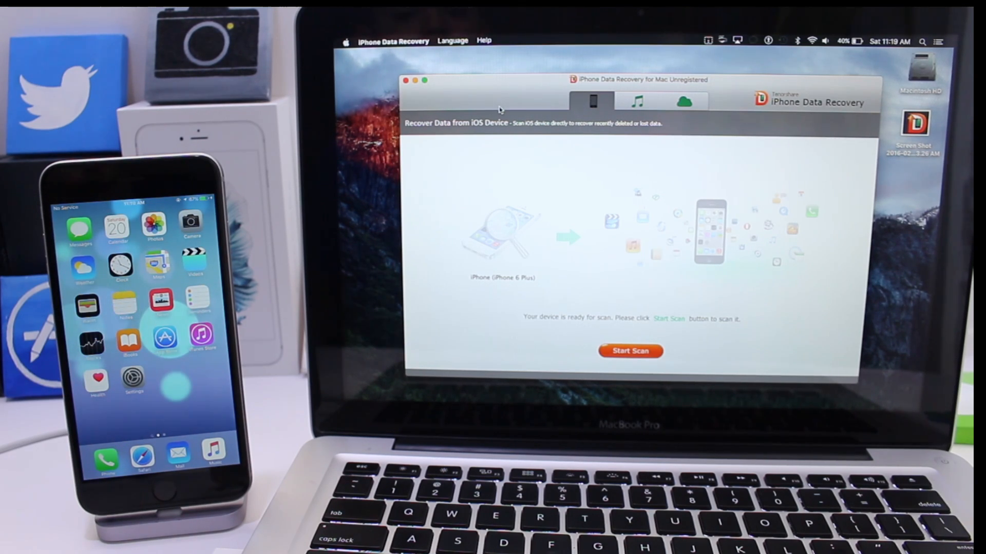